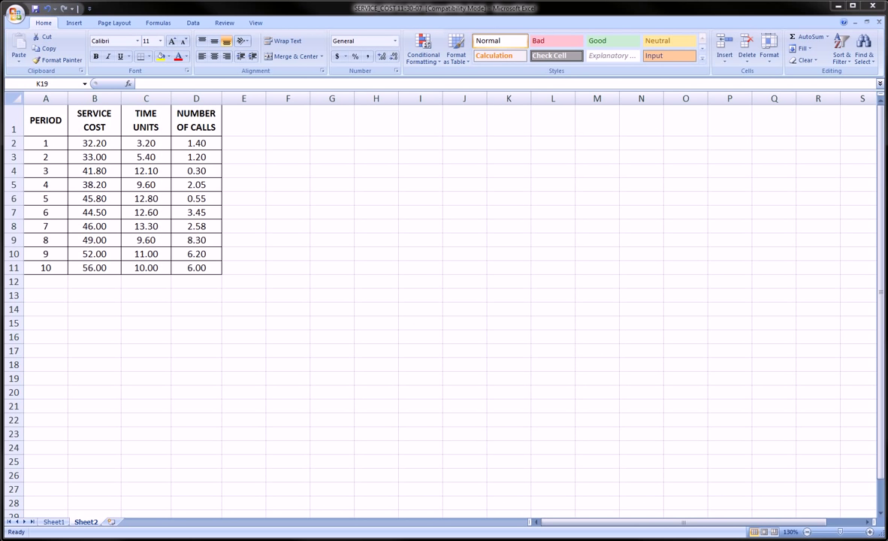
pyautogui.moveTo(75, 151)
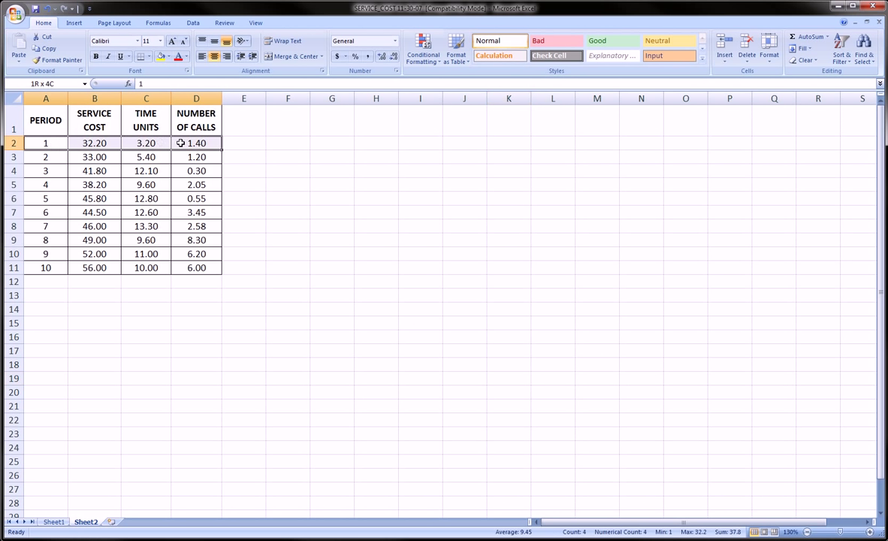
# - Review the period, service cost and other values in the data table, ending on an empty cell
pyautogui.click(45, 143)
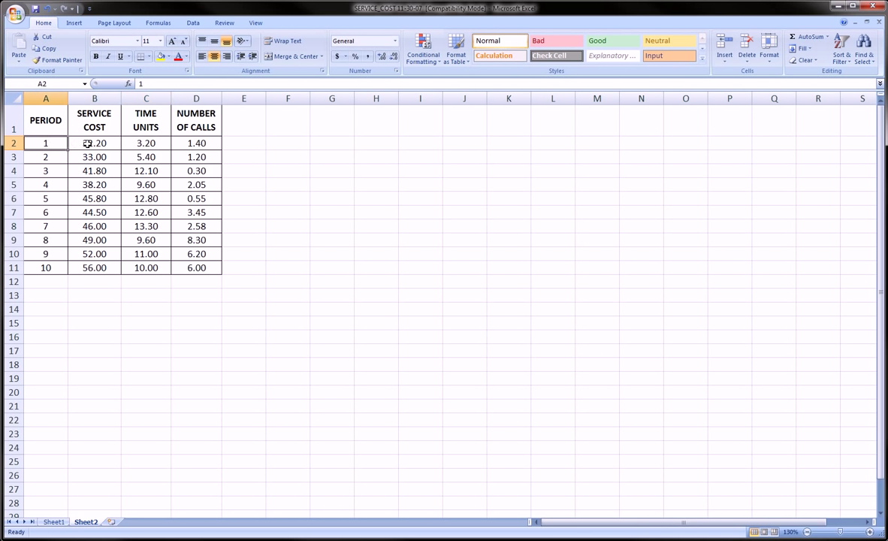
pyautogui.click(93, 141)
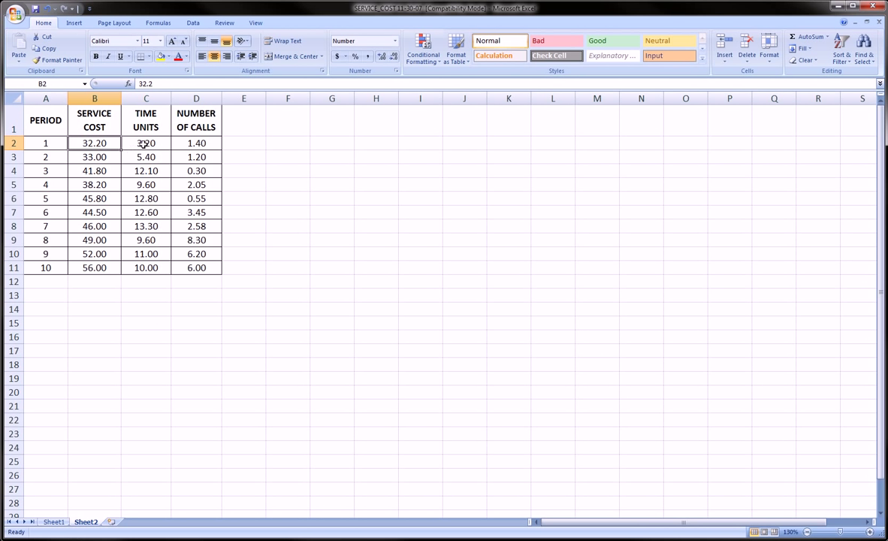
pyautogui.click(144, 143)
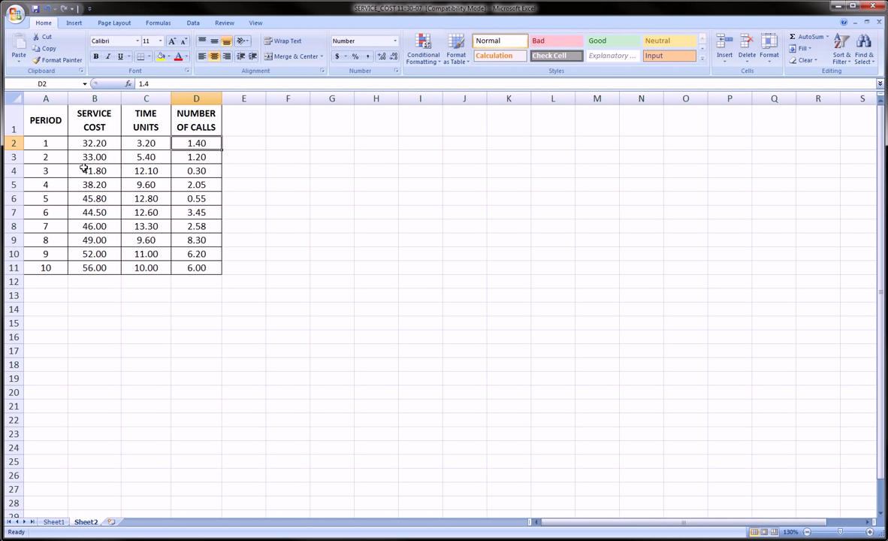
pyautogui.click(45, 199)
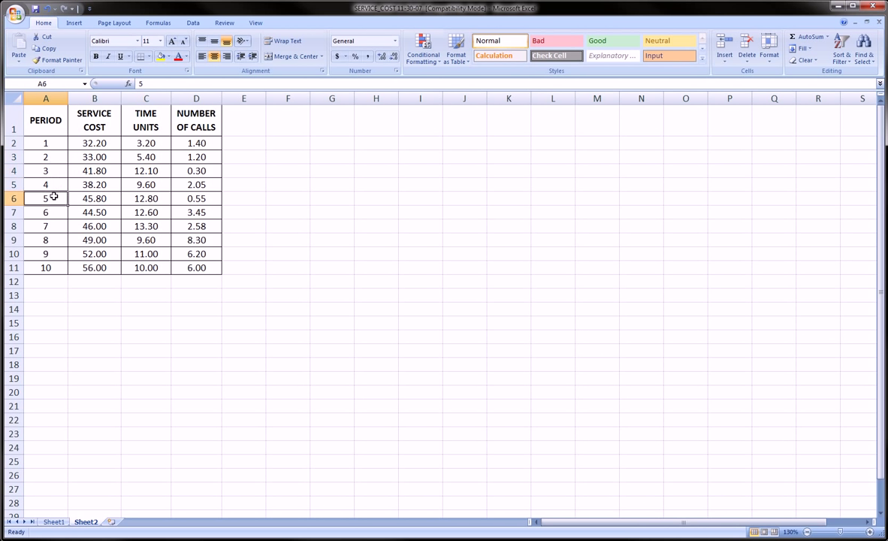
pyautogui.click(45, 141)
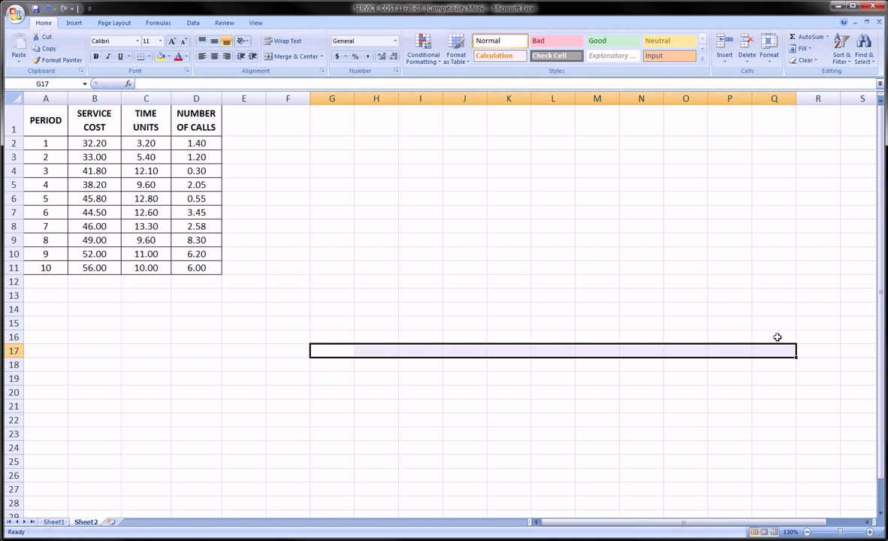
pyautogui.moveTo(179, 239)
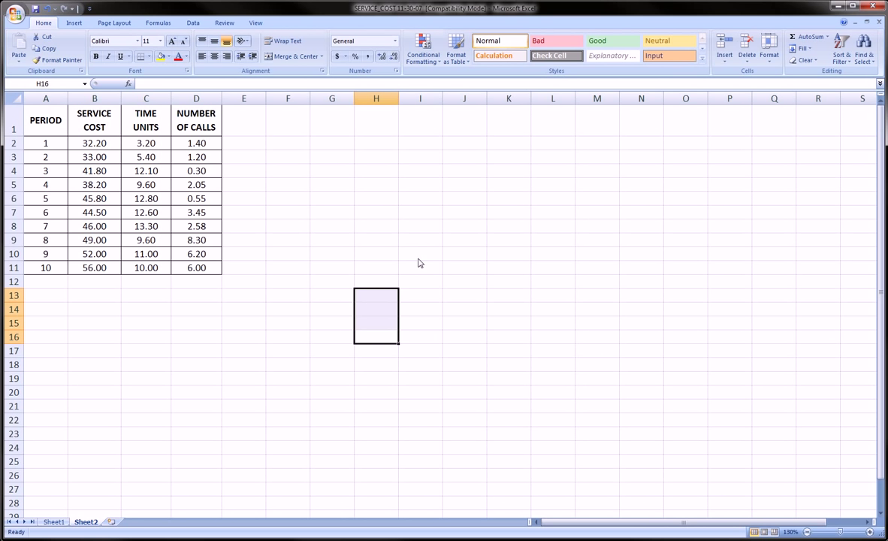
pyautogui.click(376, 241)
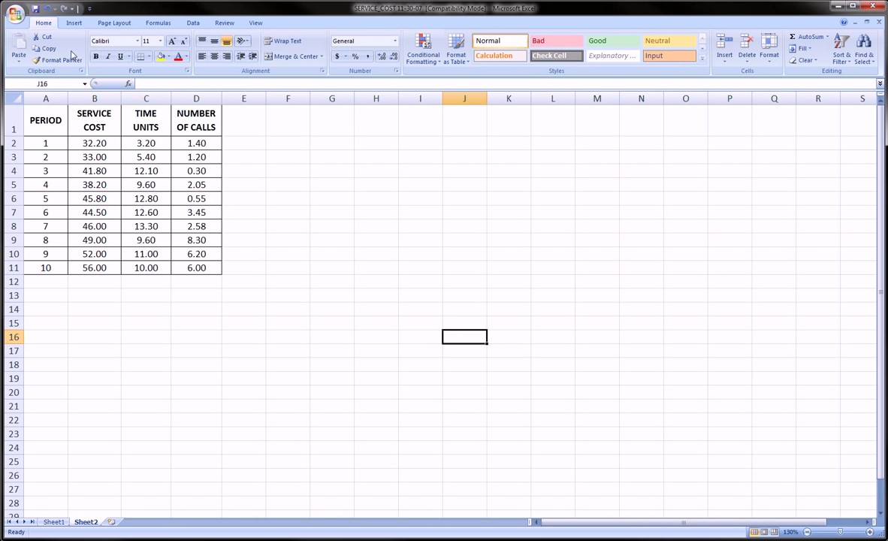
# - Insert a blank 2-D clustered column chart and enlarge it beside the data table
pyautogui.click(73, 24)
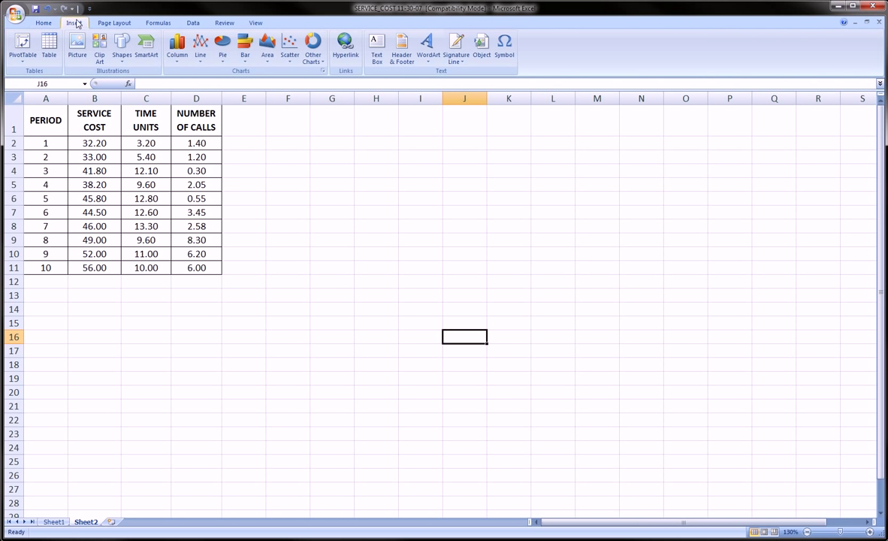
pyautogui.click(175, 45)
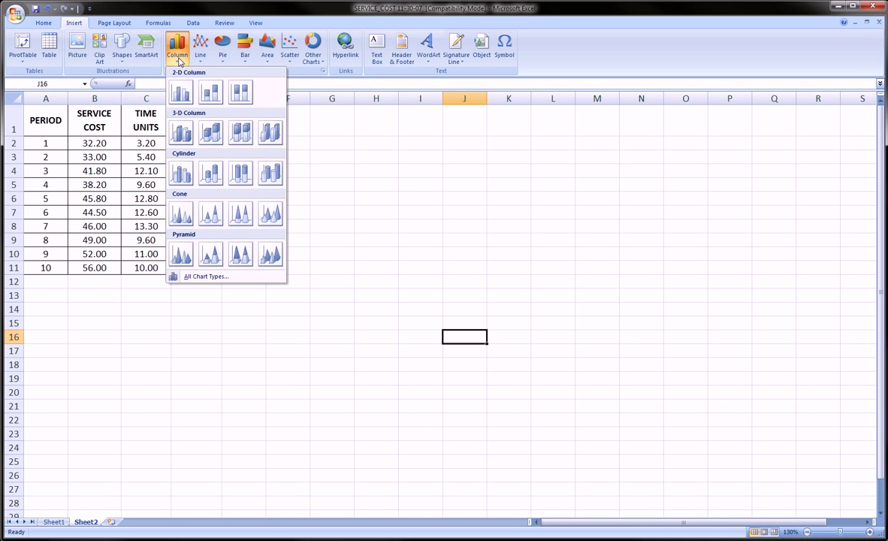
pyautogui.moveTo(180, 92)
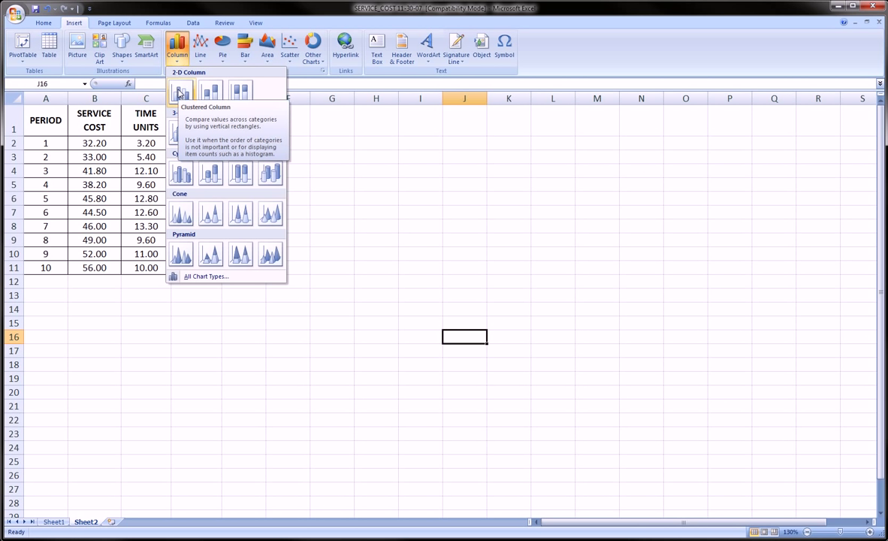
pyautogui.click(181, 92)
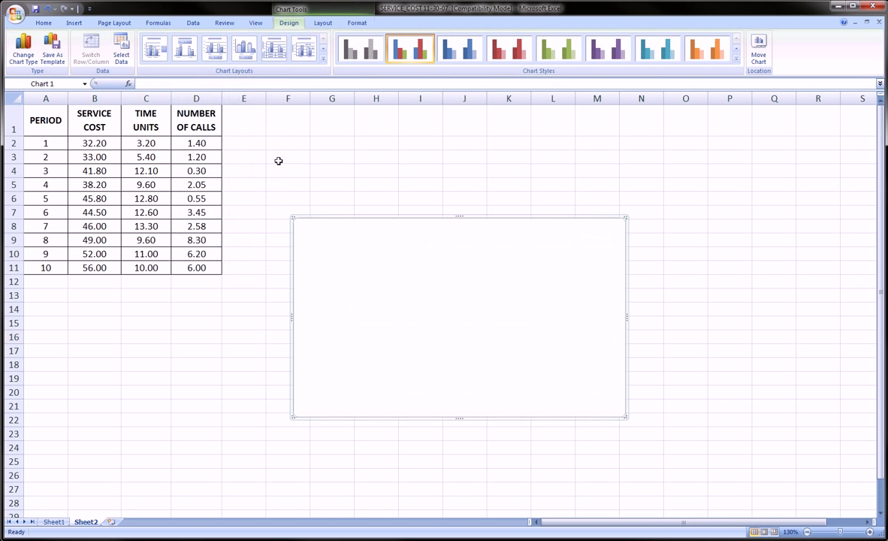
pyautogui.moveTo(374, 273)
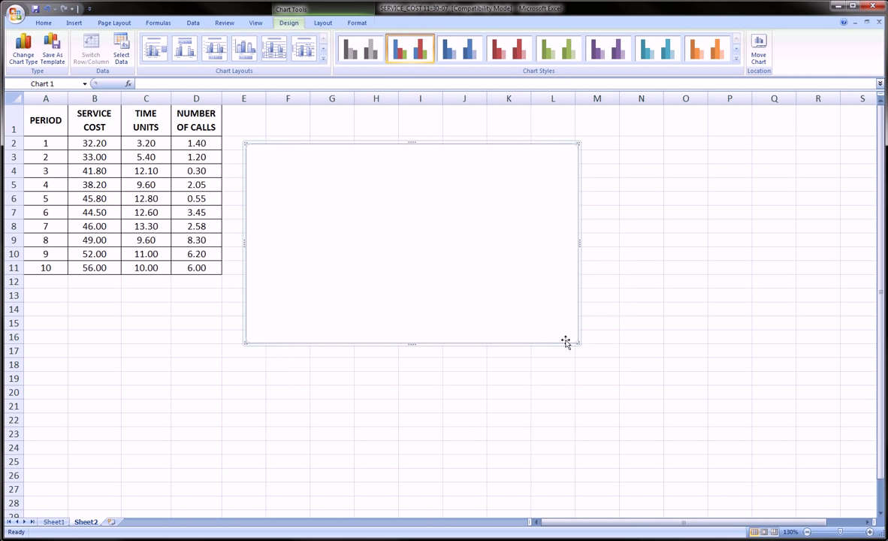
pyautogui.moveTo(566, 343); pyautogui.dragTo(683, 425)
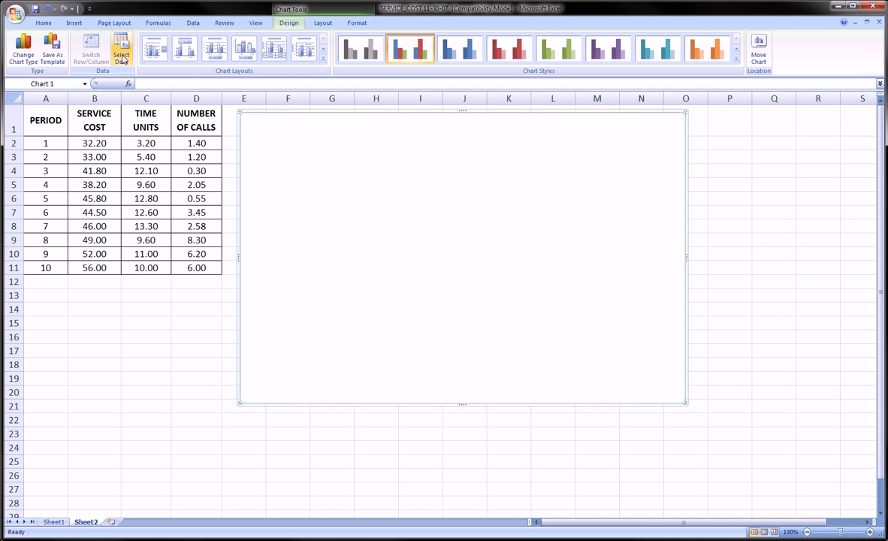
# - Add a SERVICE COST series named from B1 with values B2:B11 via Select Data
pyautogui.click(123, 51)
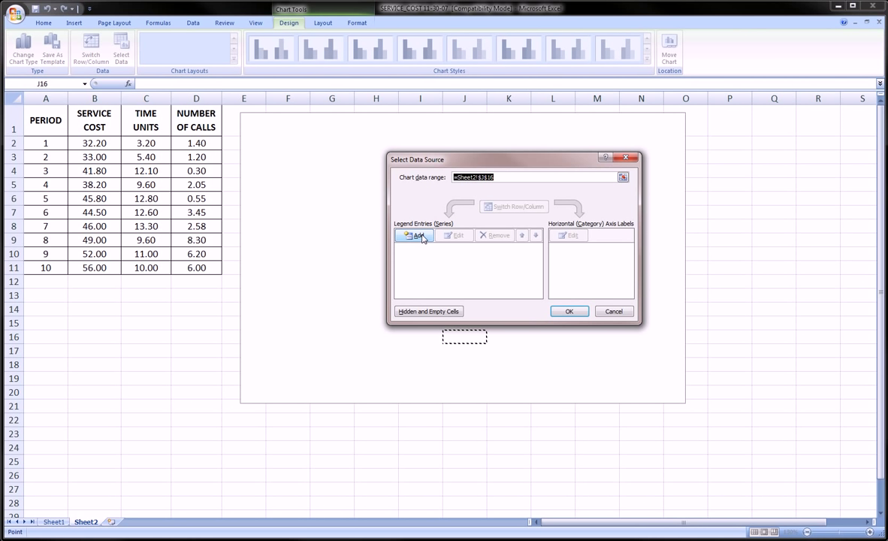
pyautogui.click(415, 234)
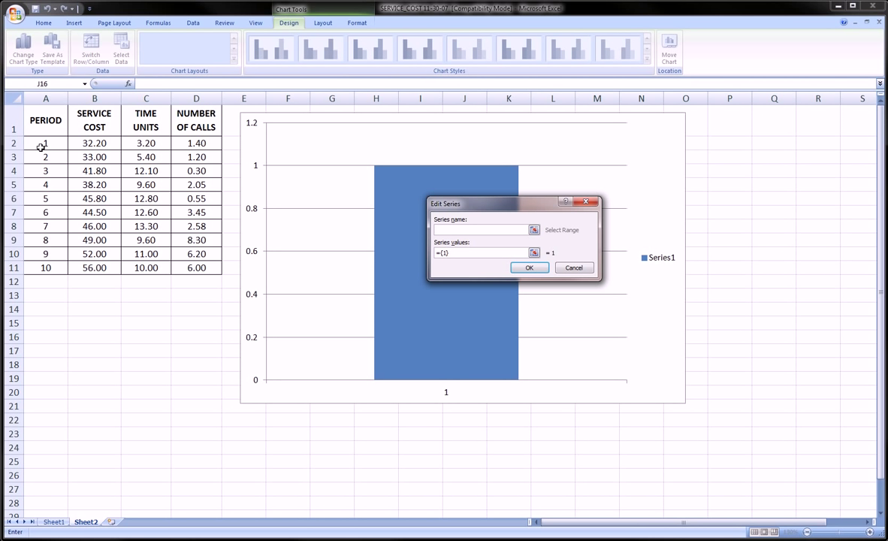
pyautogui.click(94, 122)
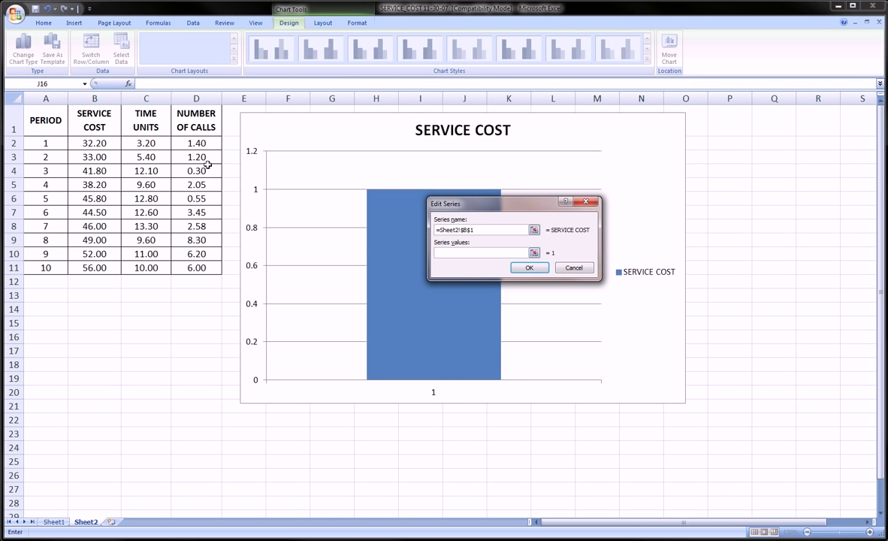
pyautogui.moveTo(93, 143); pyautogui.dragTo(93, 267)
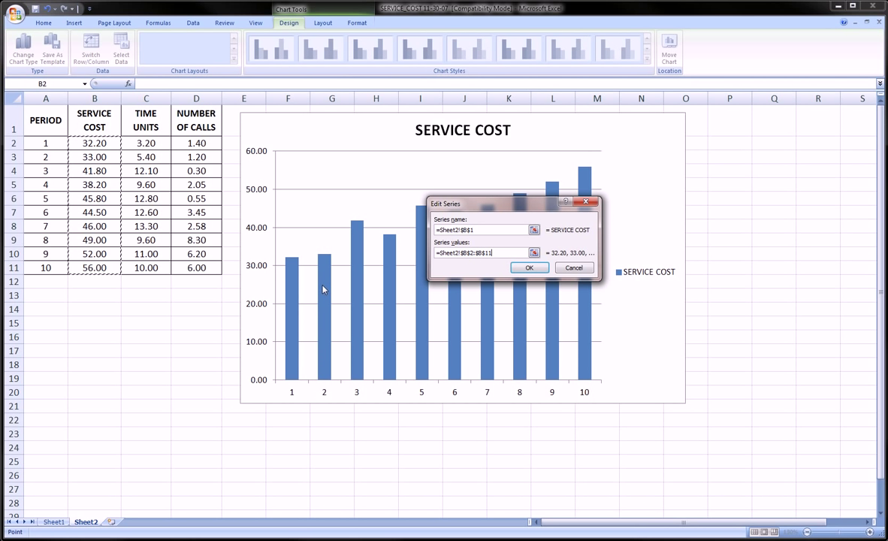
pyautogui.moveTo(489, 291)
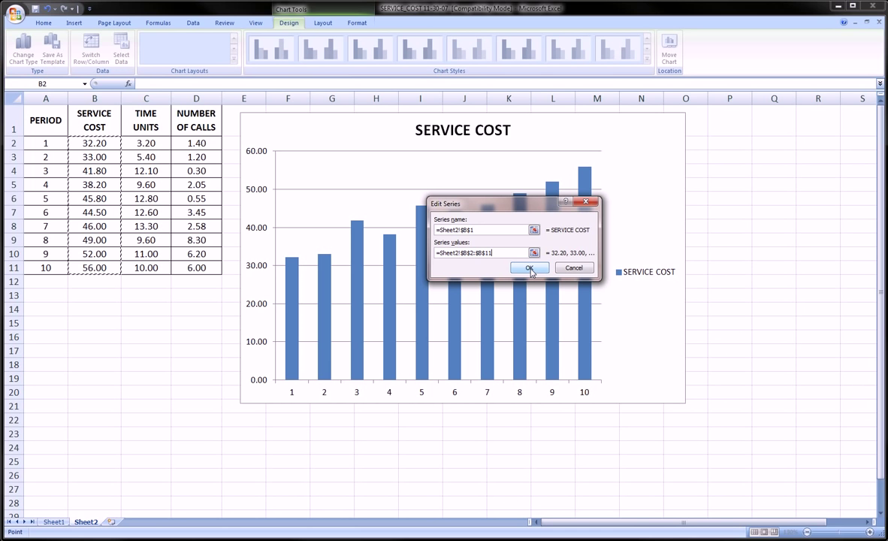
pyautogui.click(529, 267)
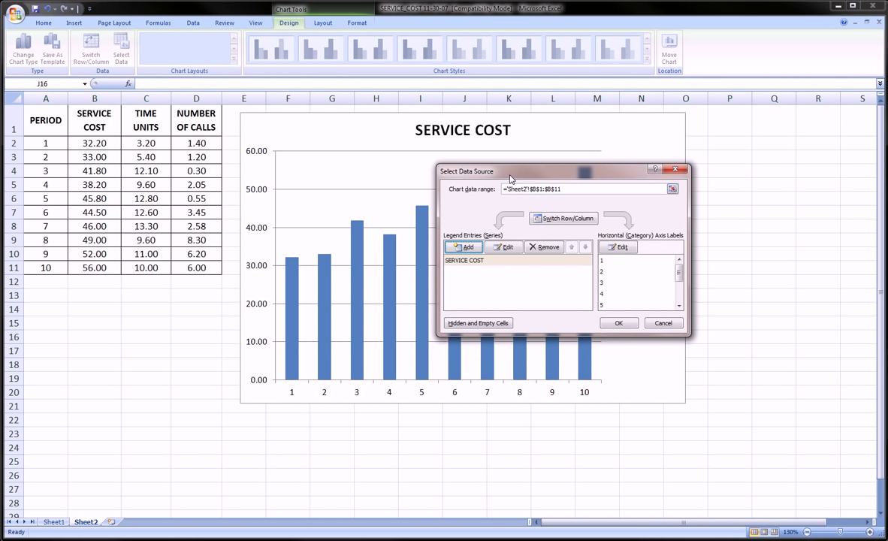
# - Add a TIME UNITS series named from C1 with values C2:C11
pyautogui.click(465, 246)
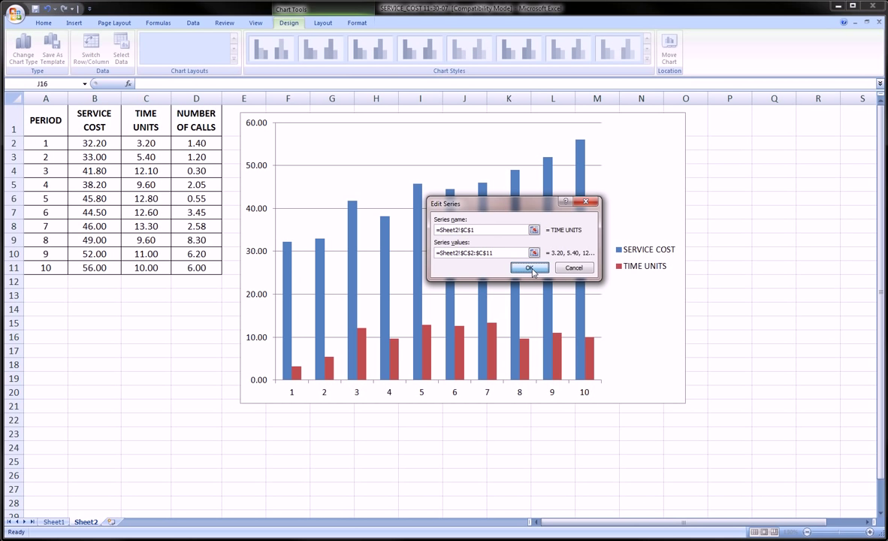
pyautogui.click(529, 267)
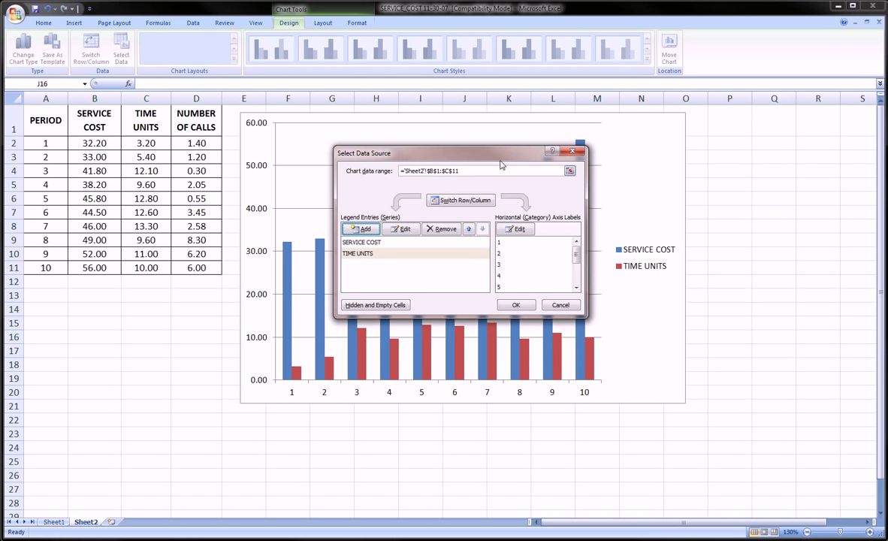
pyautogui.moveTo(453, 211)
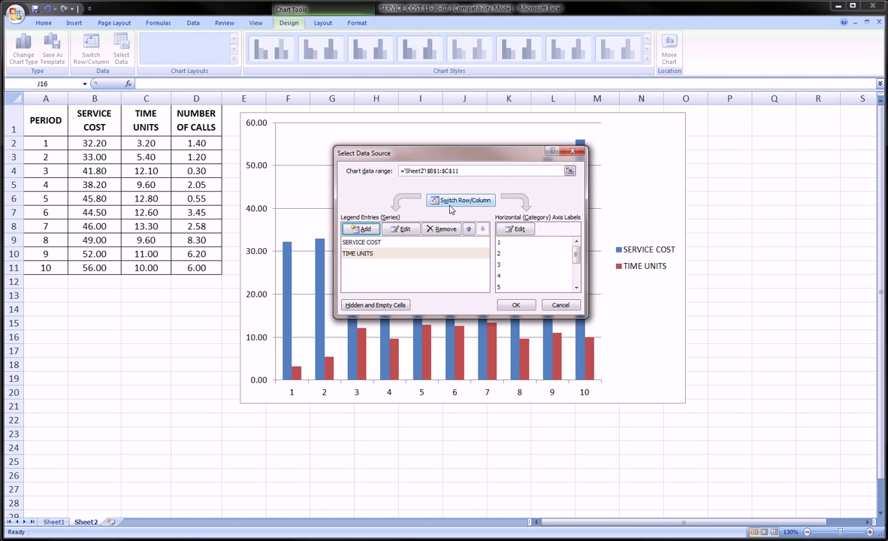
# - Add a NUMBER OF CALLS series (D1, D2:D11), label categories with periods A2:A11, and apply
pyautogui.click(360, 229)
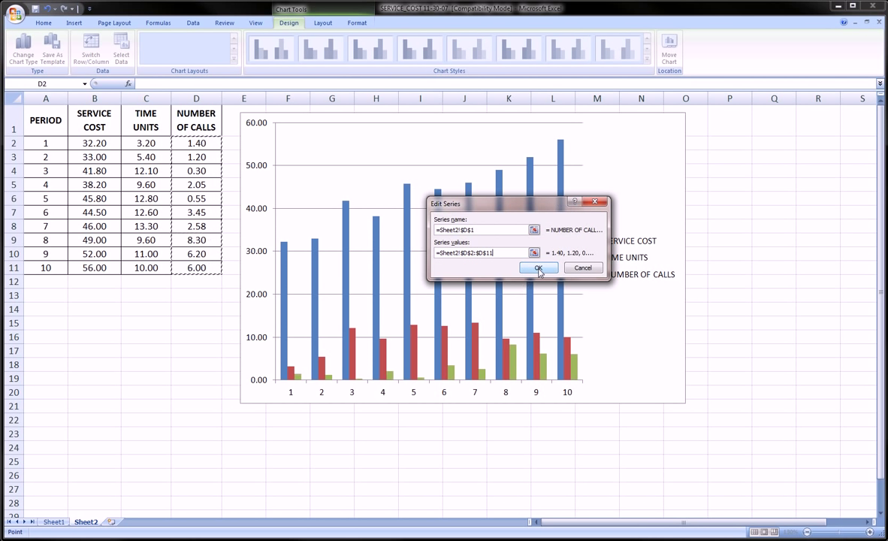
pyautogui.click(538, 268)
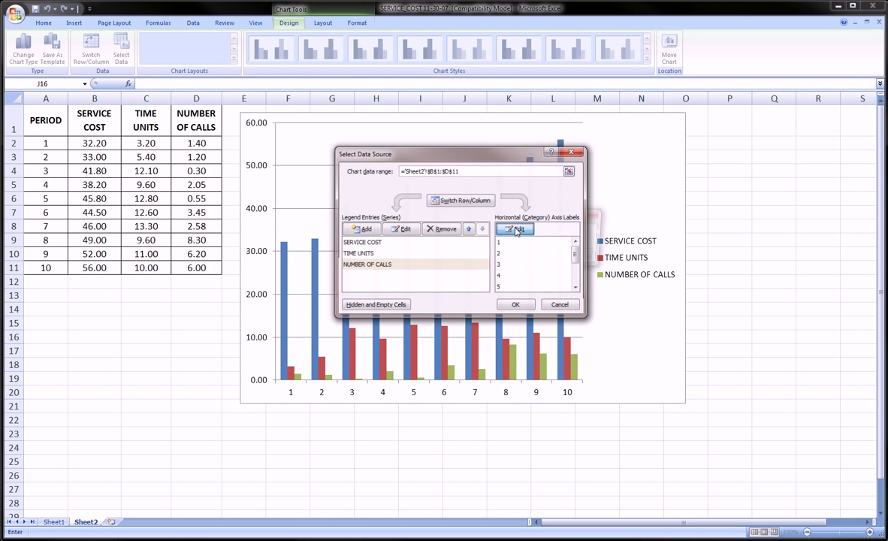
pyautogui.click(516, 228)
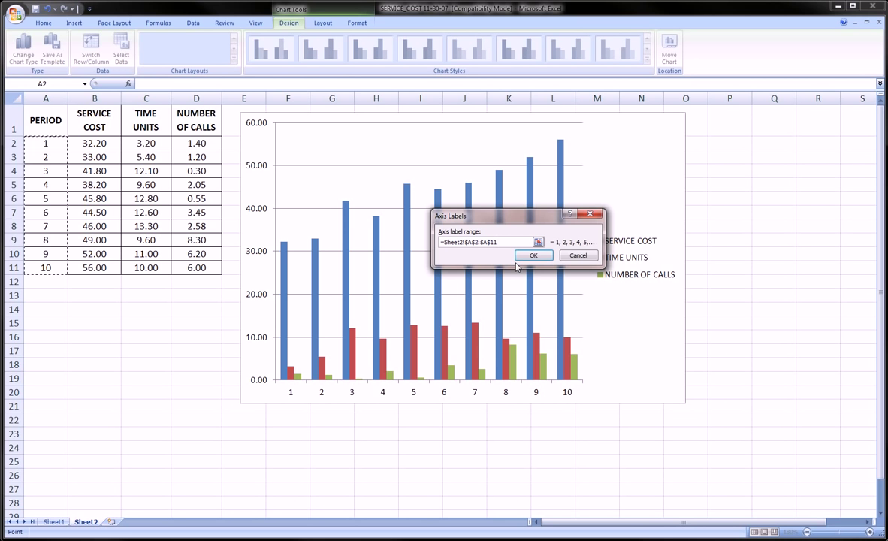
pyautogui.click(534, 255)
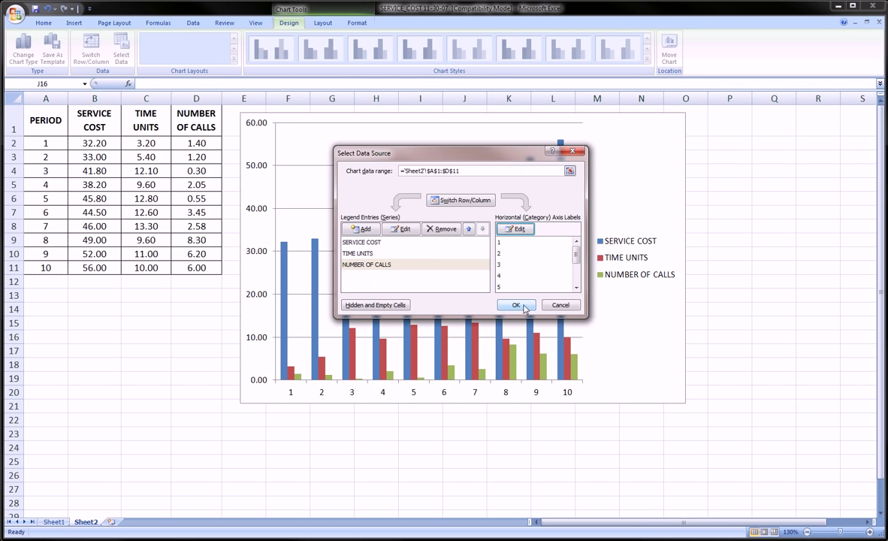
pyautogui.click(517, 305)
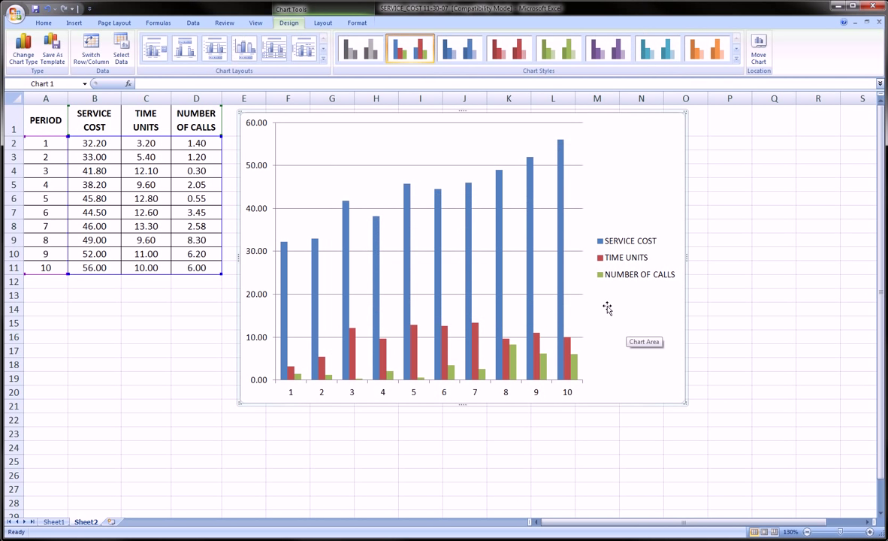
pyautogui.moveTo(553, 283)
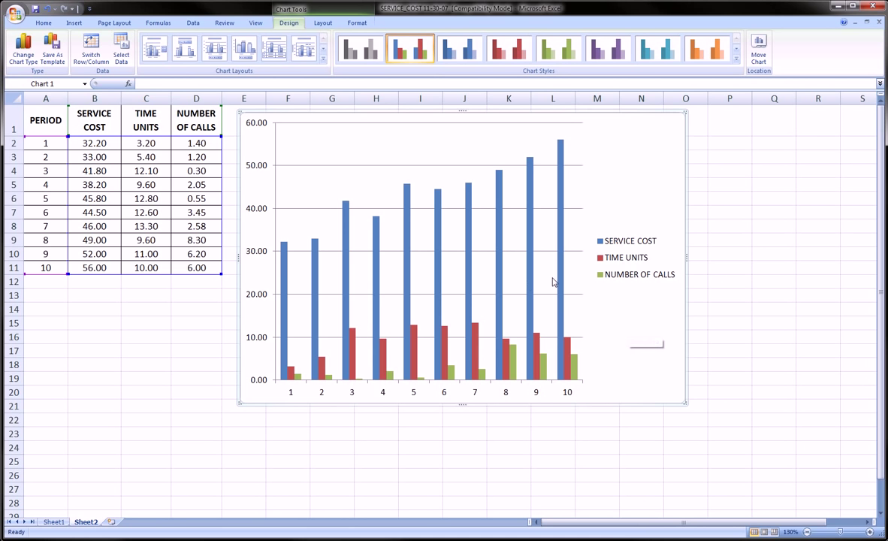
# - Add an above-chart title reading 'Clustered Sales Information'
pyautogui.click(315, 23)
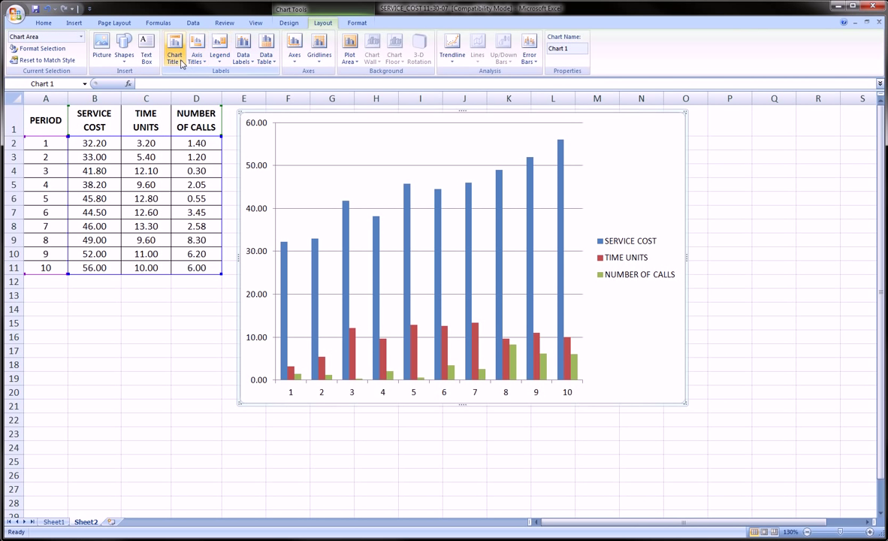
pyautogui.click(174, 48)
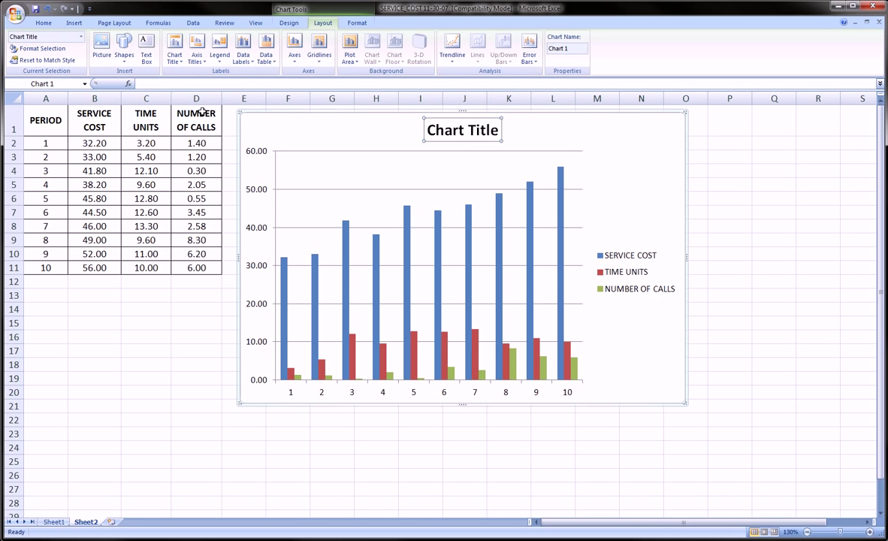
pyautogui.write('Clustered Sales')
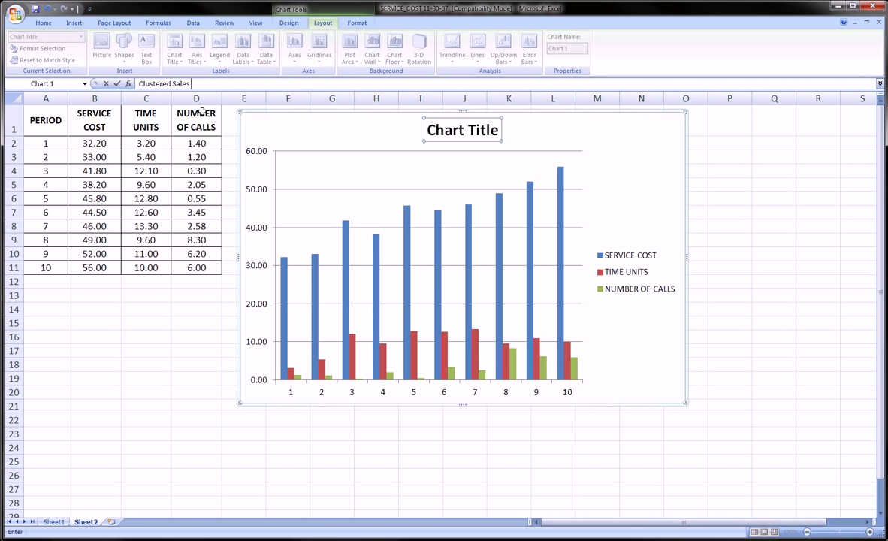
pyautogui.write('Information')
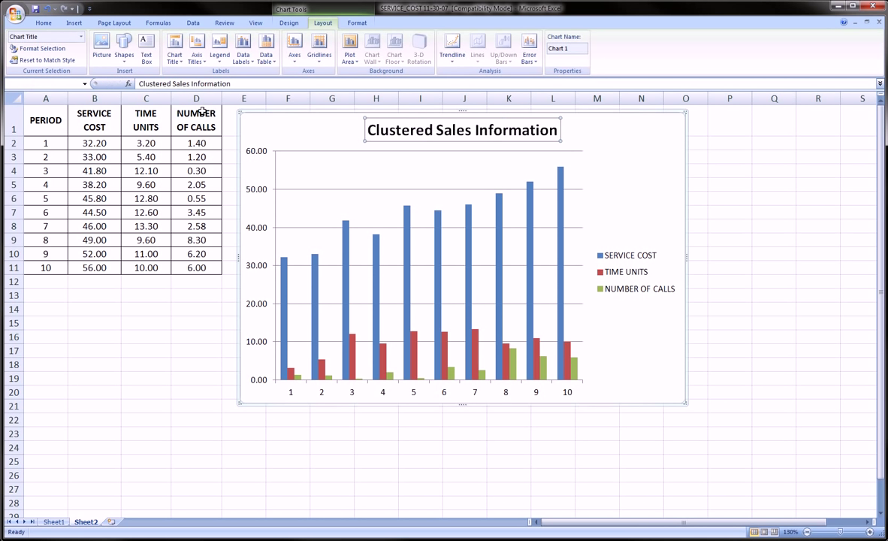
pyautogui.click(622, 319)
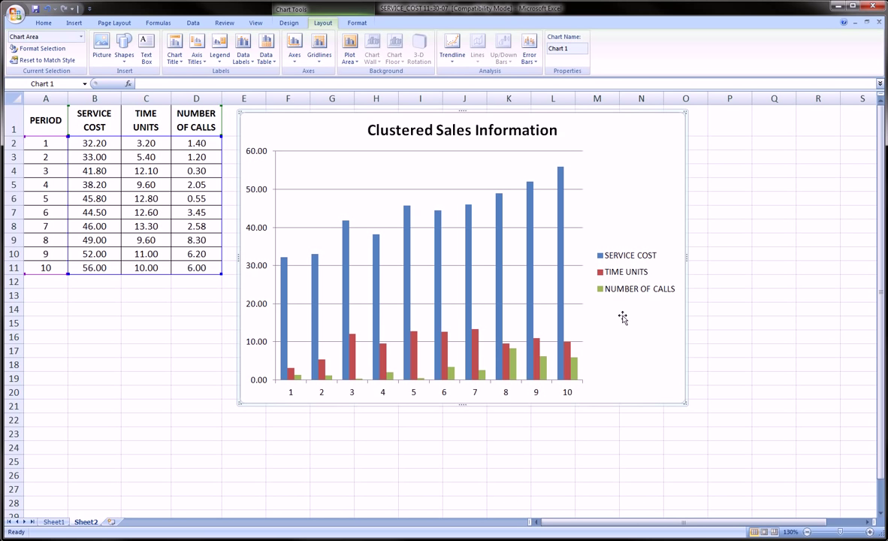
pyautogui.moveTo(706, 355)
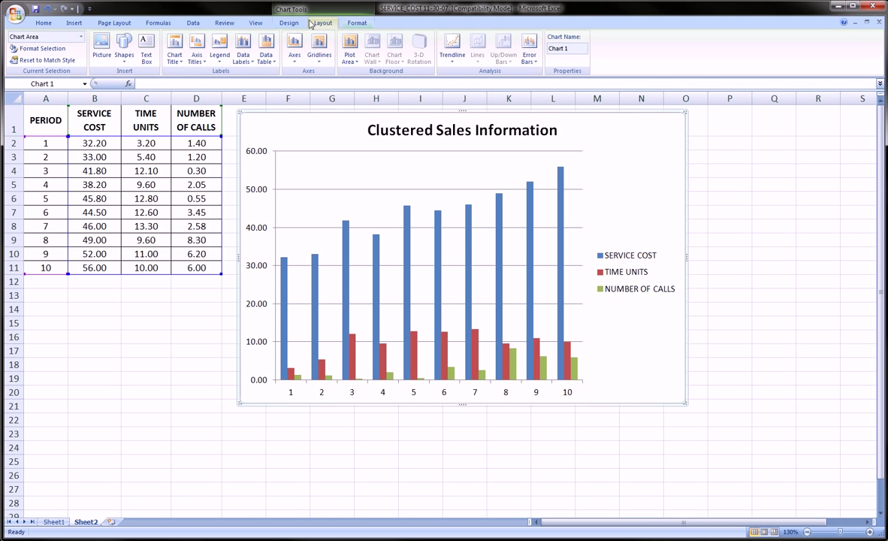
# - Try teal, dark purple and dark blue chart styles, then settle on the dark orange-on-black style
pyautogui.click(288, 23)
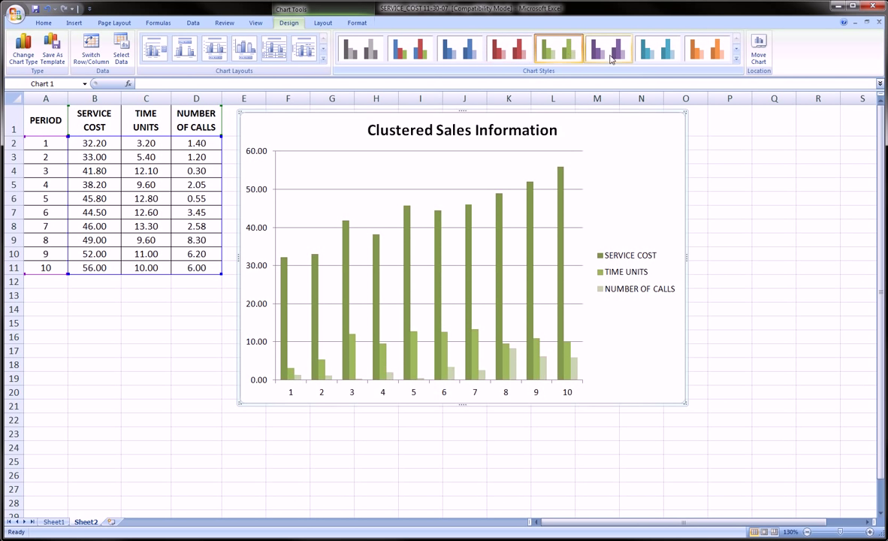
pyautogui.click(702, 48)
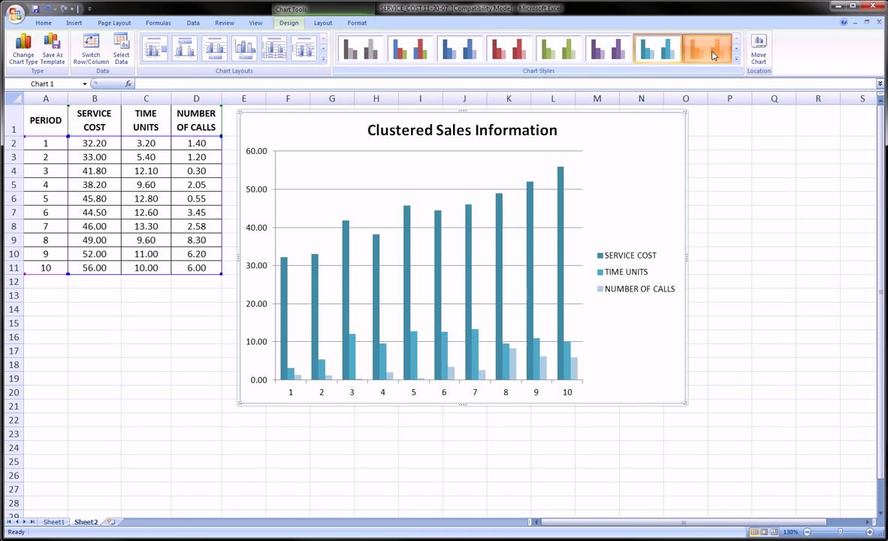
pyautogui.click(733, 58)
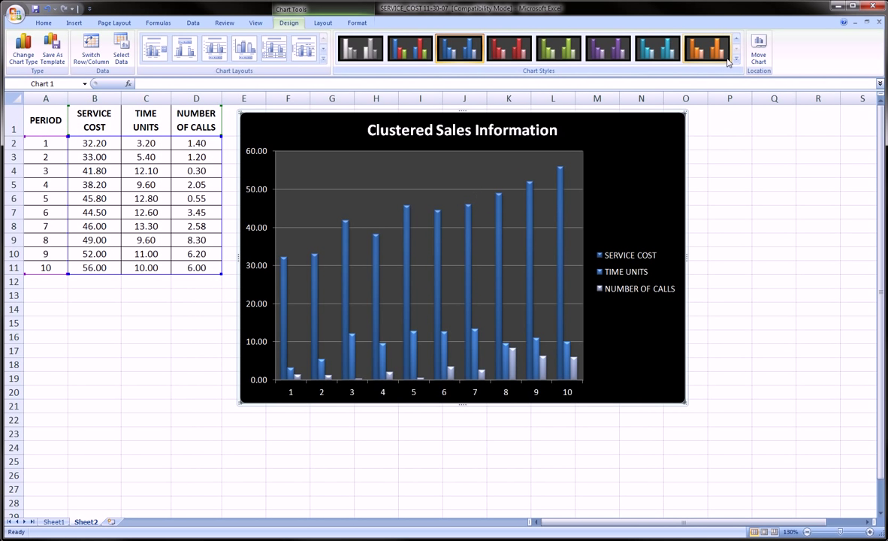
pyautogui.click(603, 47)
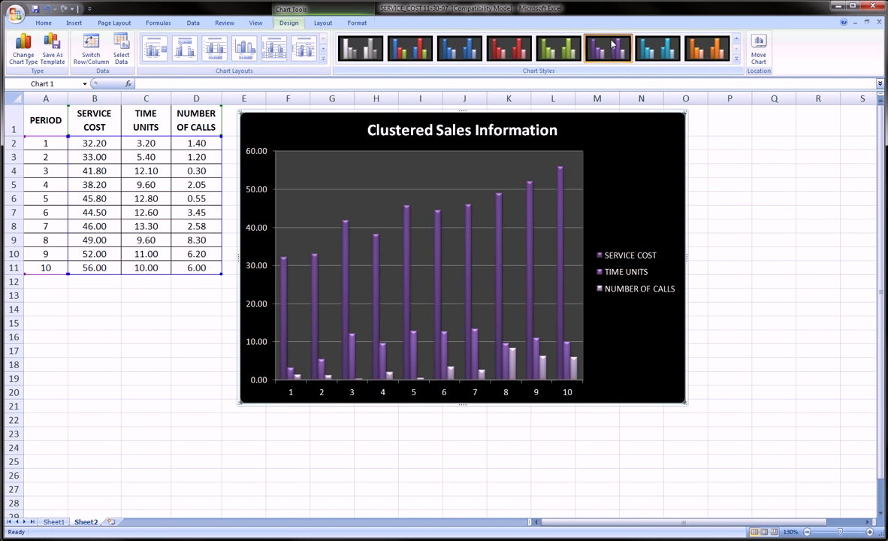
pyautogui.click(655, 46)
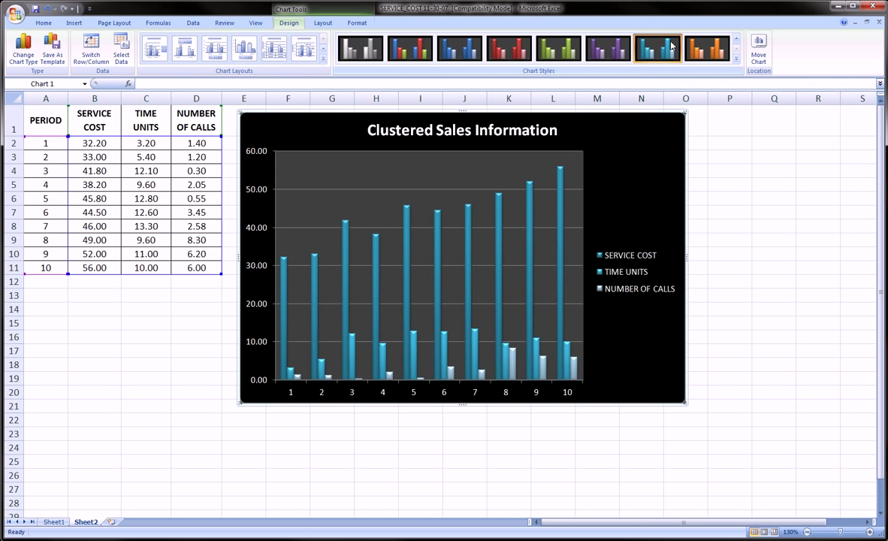
pyautogui.click(701, 48)
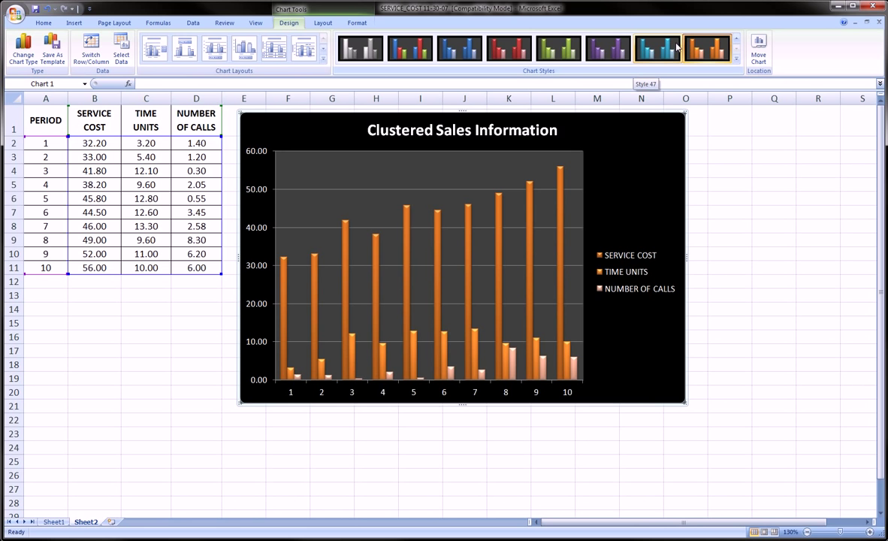
pyautogui.click(319, 24)
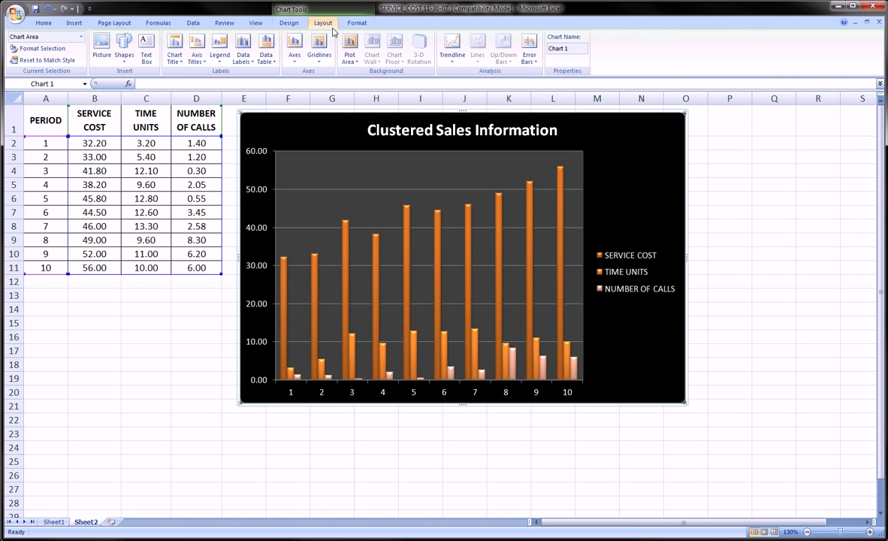
pyautogui.moveTo(316, 50)
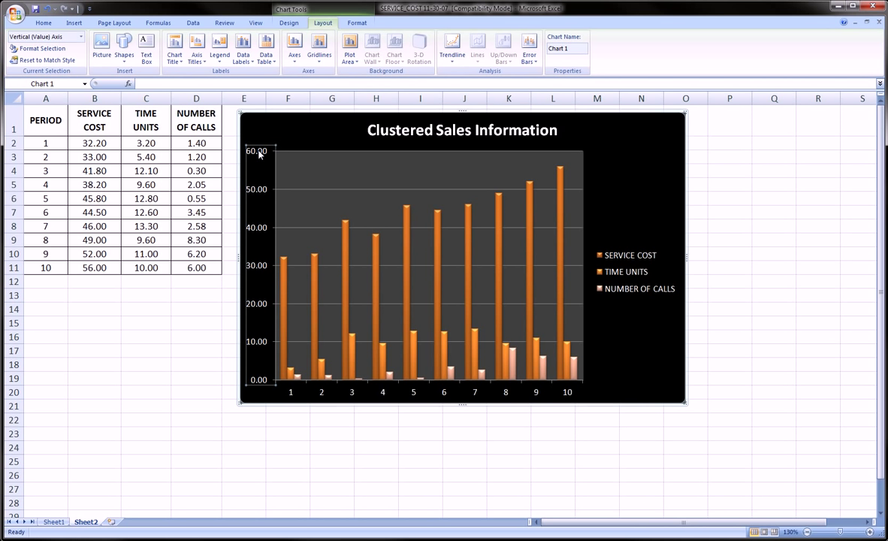
pyautogui.moveTo(258, 236)
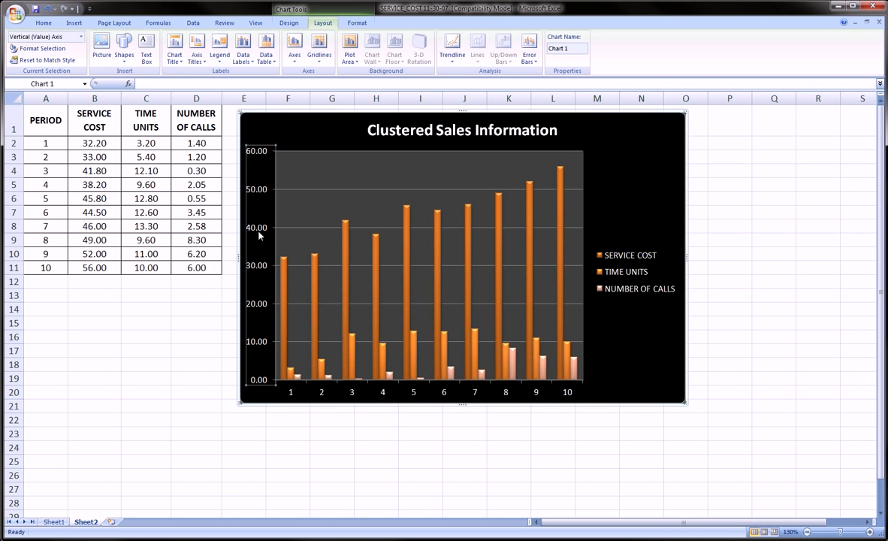
pyautogui.moveTo(258, 237)
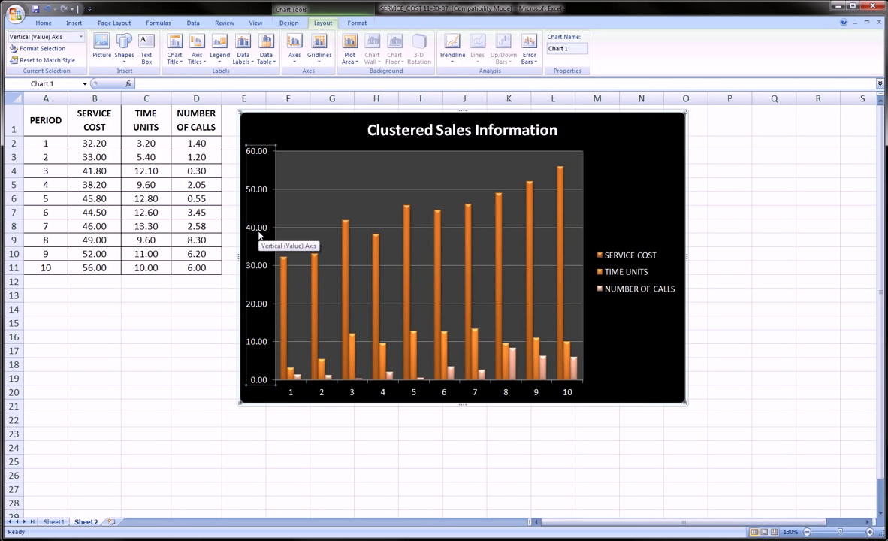